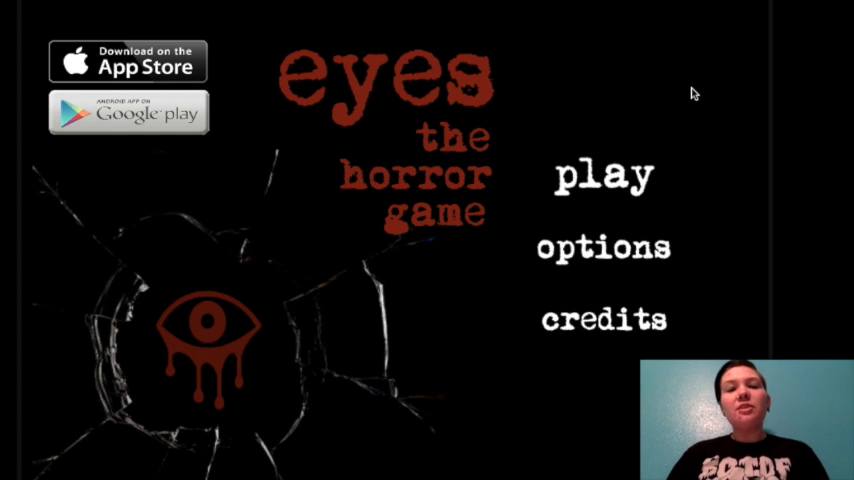
{"action": "mouse_move", "coordinate": [309, 155]}
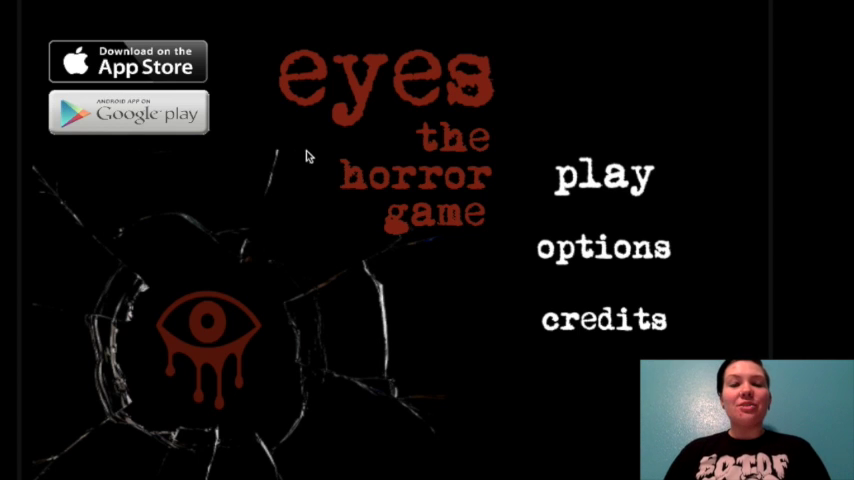
{"action": "mouse_move", "coordinate": [637, 97]}
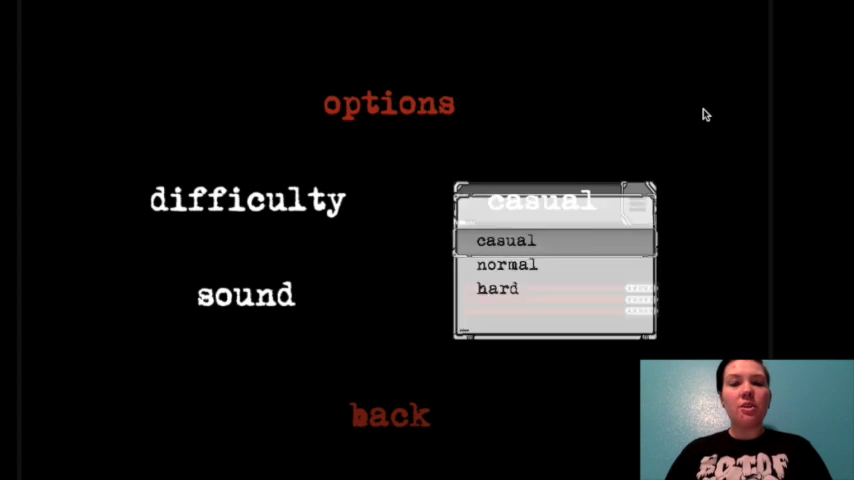
Return from the options menu to the title screen with difficulty on casual.
{"action": "left_click", "coordinate": [390, 413]}
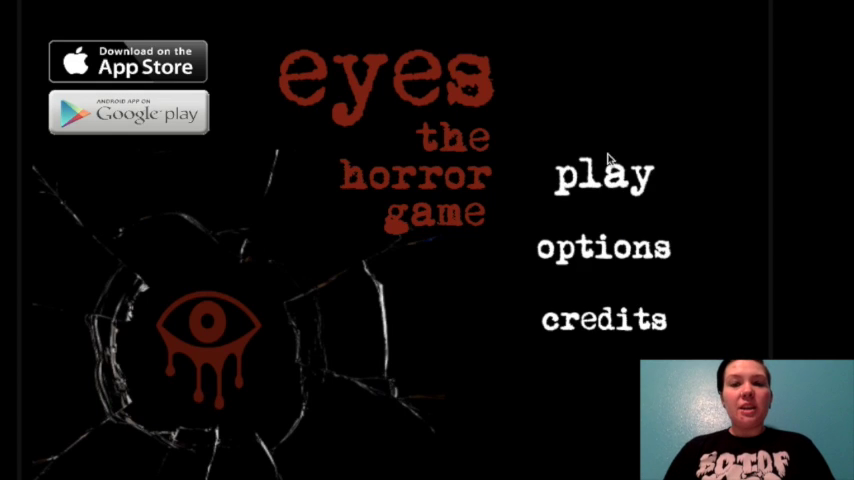
Start a new casual game to reach the 12-money-bag briefing.
{"action": "left_click", "coordinate": [603, 175]}
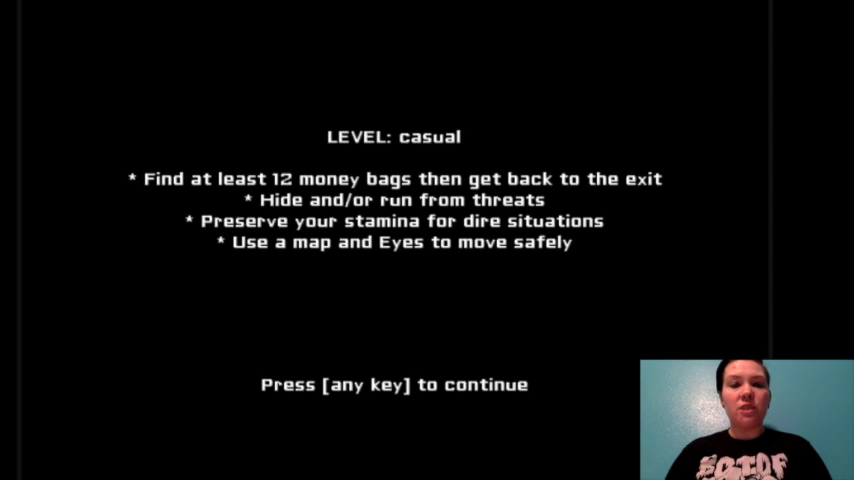
Dismiss the briefing and enter the dark mansion to collect bags.
{"action": "key", "text": "space"}
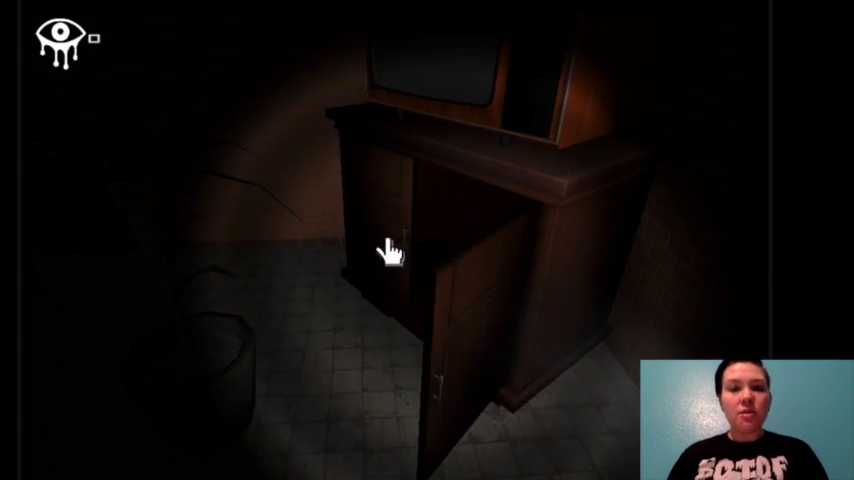
{"action": "mouse_move", "coordinate": [390, 250]}
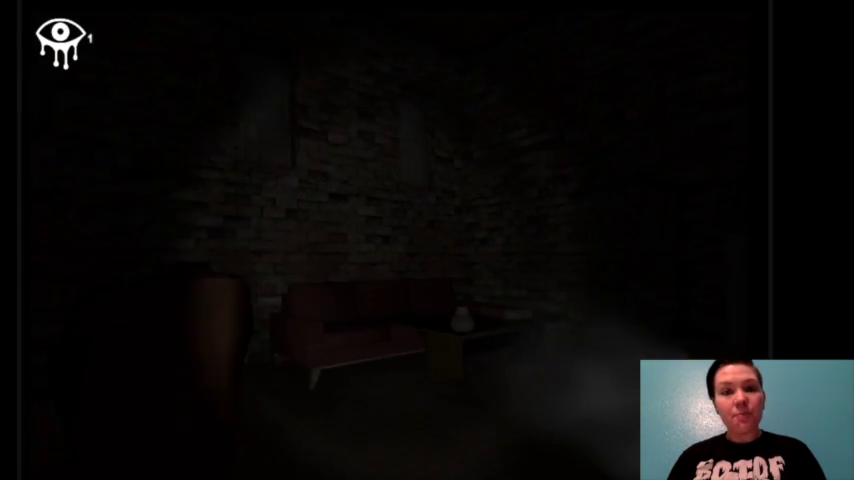
{"action": "mouse_move", "coordinate": [427, 240]}
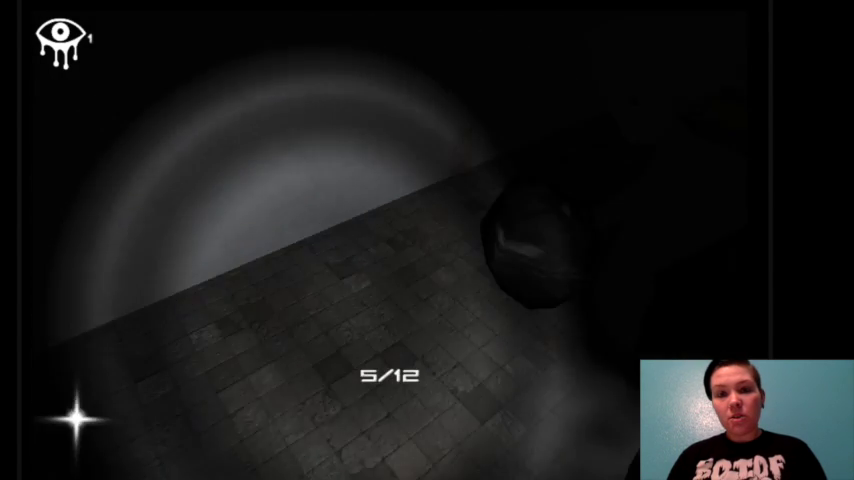
{"action": "mouse_move", "coordinate": [400, 240]}
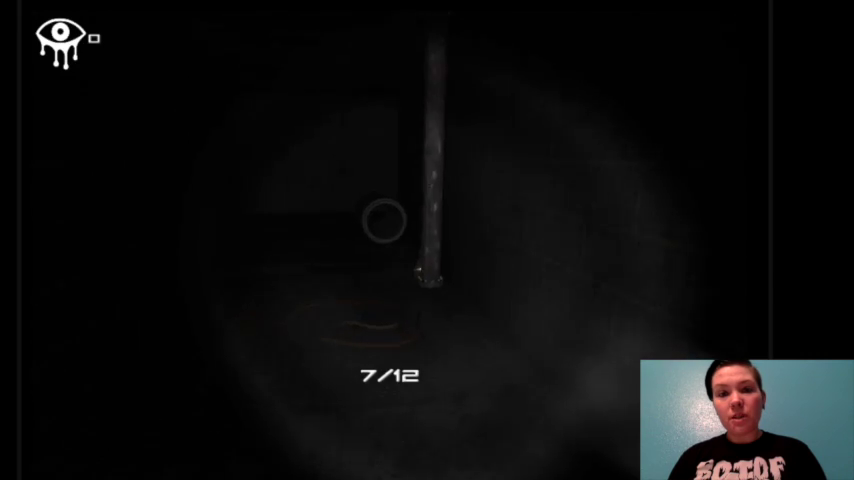
{"action": "mouse_move", "coordinate": [427, 240]}
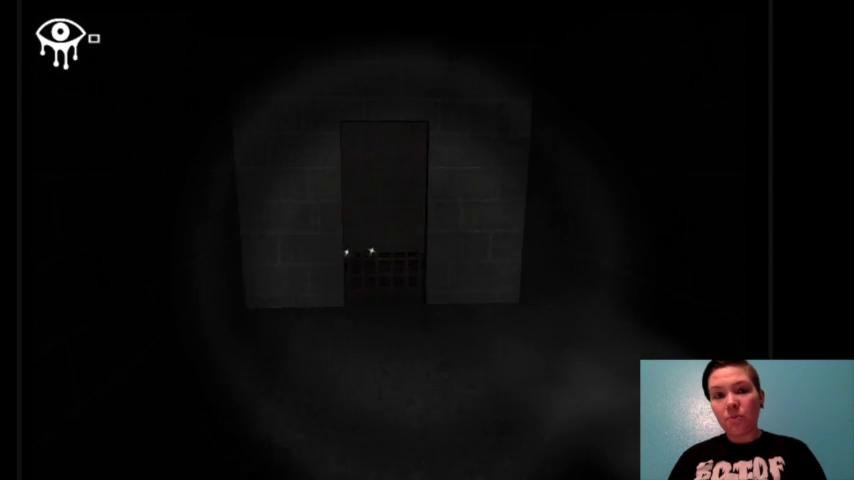
Walk forward through the mansion until the run ends on the play-again screen.
{"action": "key", "text": "w"}
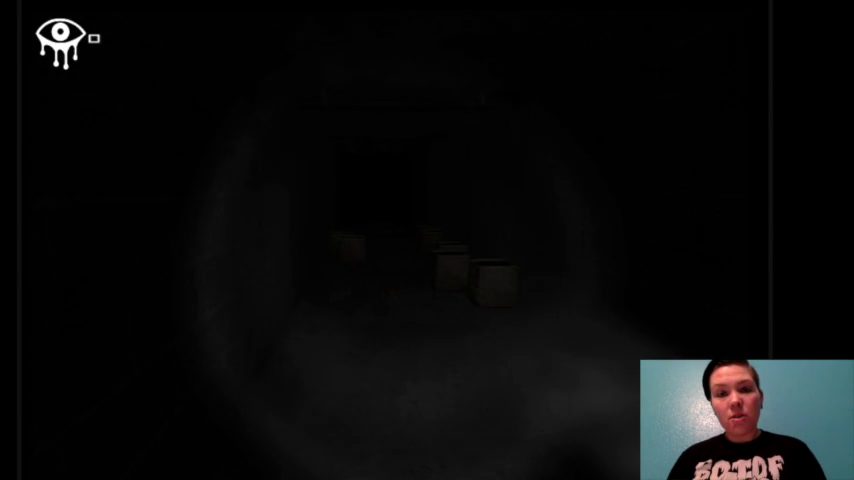
{"action": "key", "text": "w"}
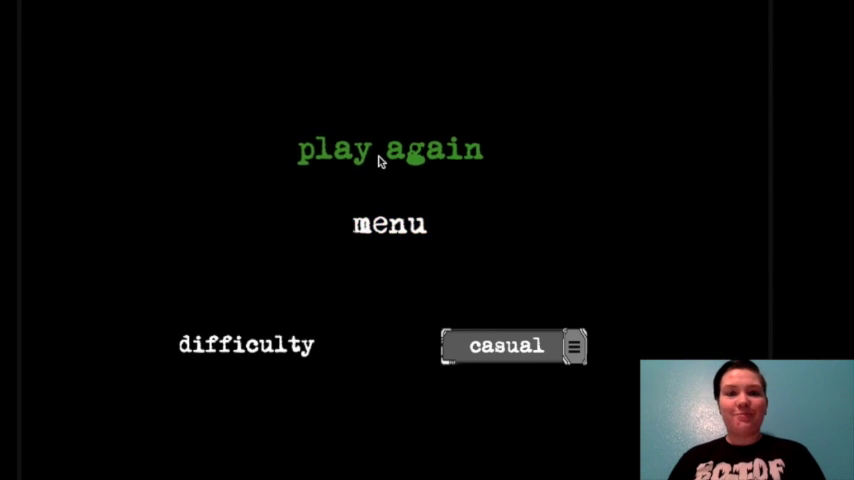
Play again and explore the bedrooms, collecting 3 of 12 bags.
{"action": "left_click", "coordinate": [390, 149]}
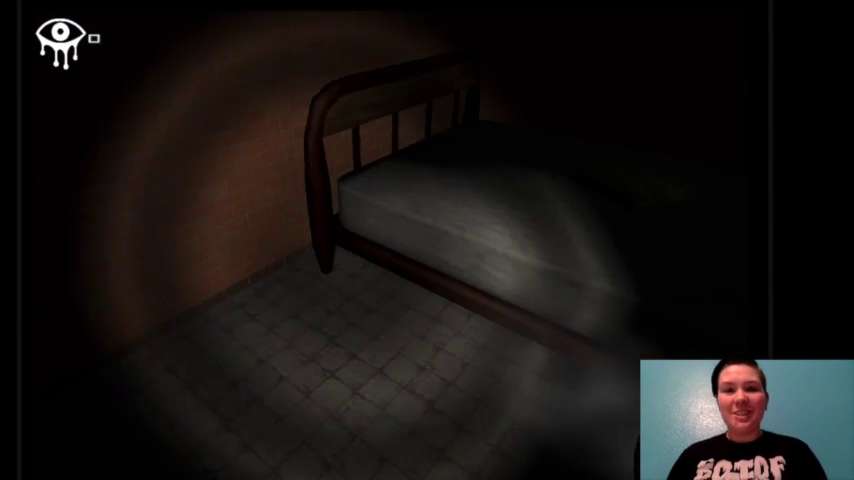
{"action": "mouse_move", "coordinate": [427, 240]}
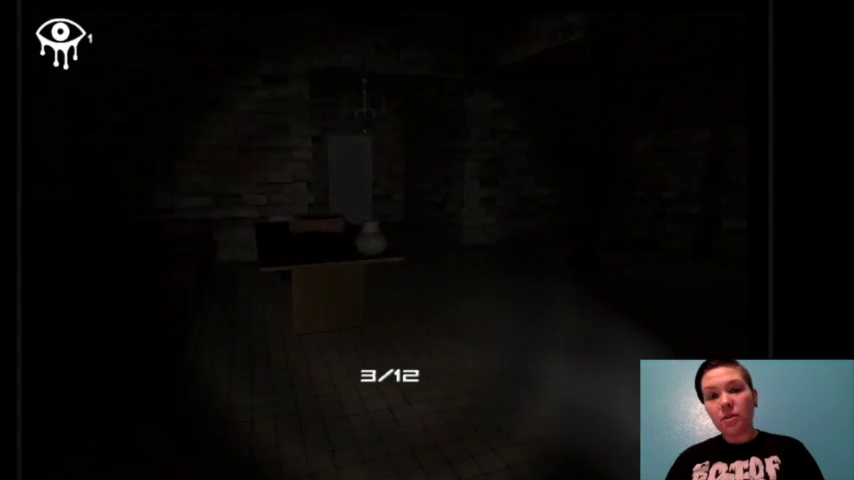
{"action": "mouse_move", "coordinate": [400, 240]}
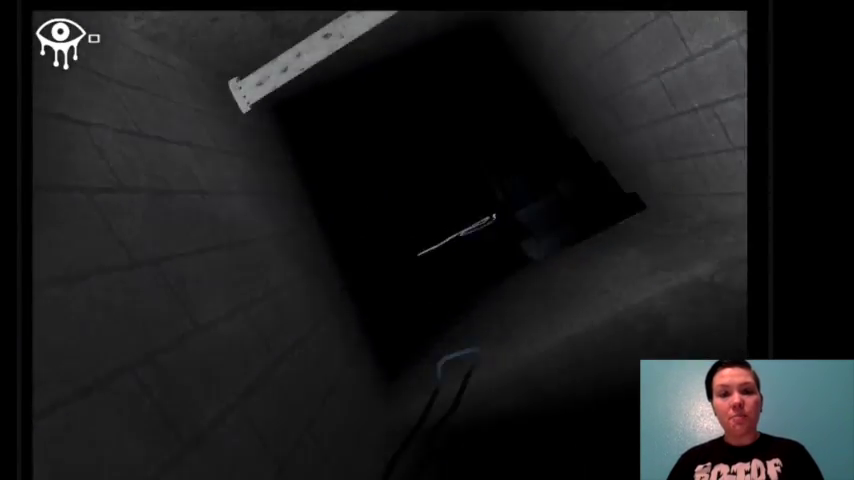
{"action": "mouse_move", "coordinate": [400, 240]}
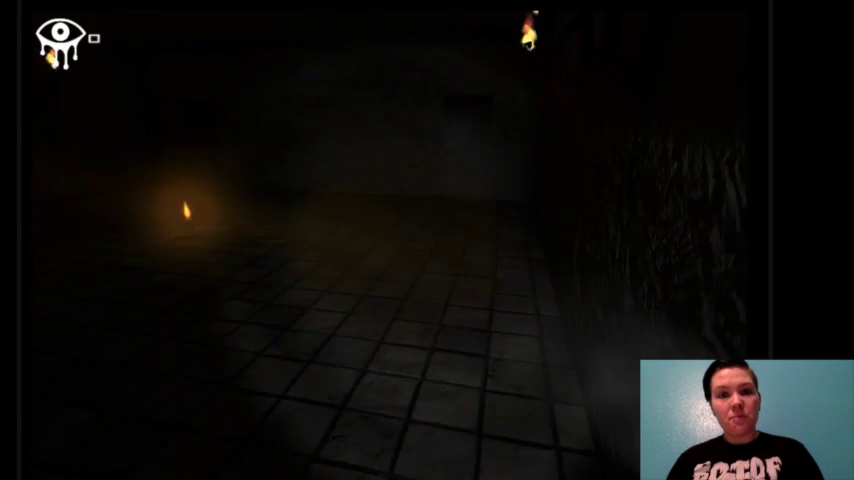
{"action": "mouse_move", "coordinate": [427, 240]}
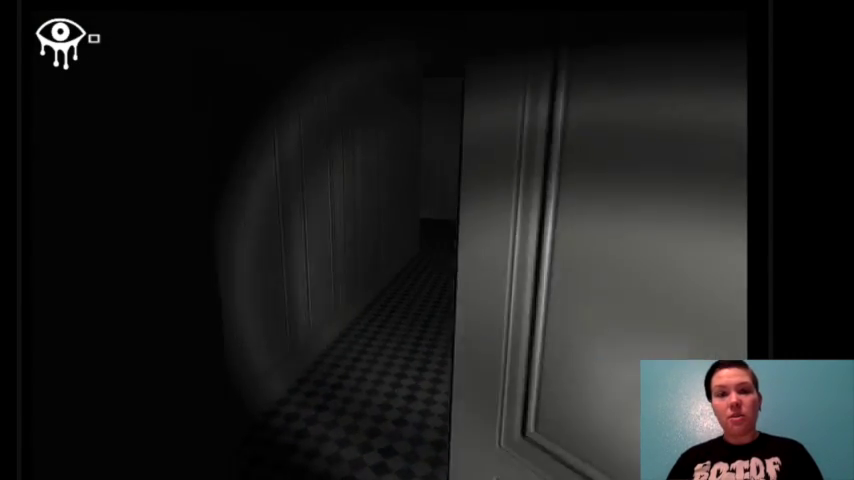
{"action": "mouse_move", "coordinate": [427, 240]}
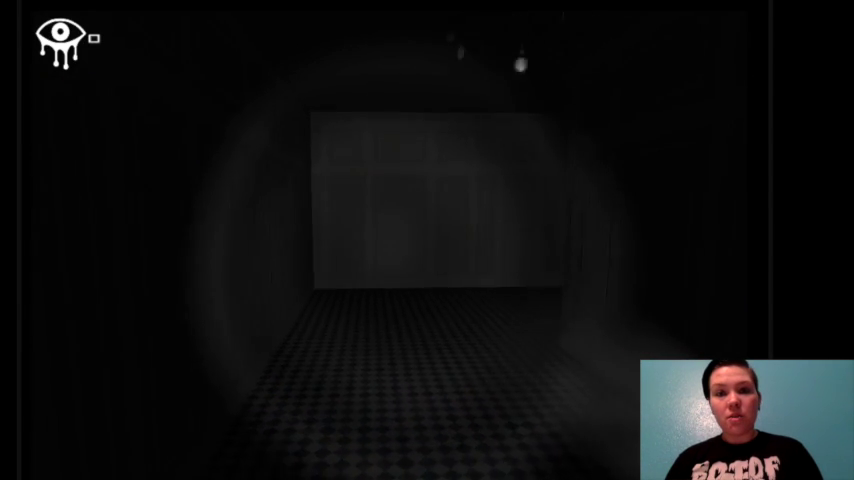
Walk down the chandelier hallway until the monster catches the player.
{"action": "key", "text": "w"}
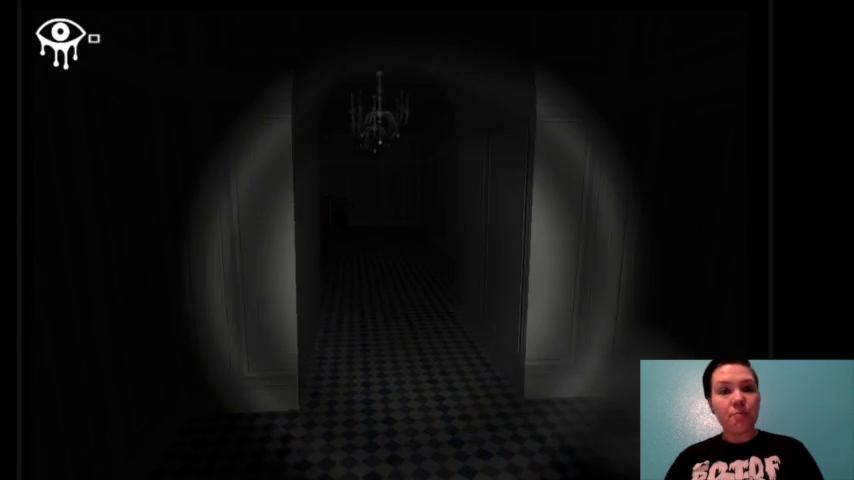
{"action": "key", "text": "w"}
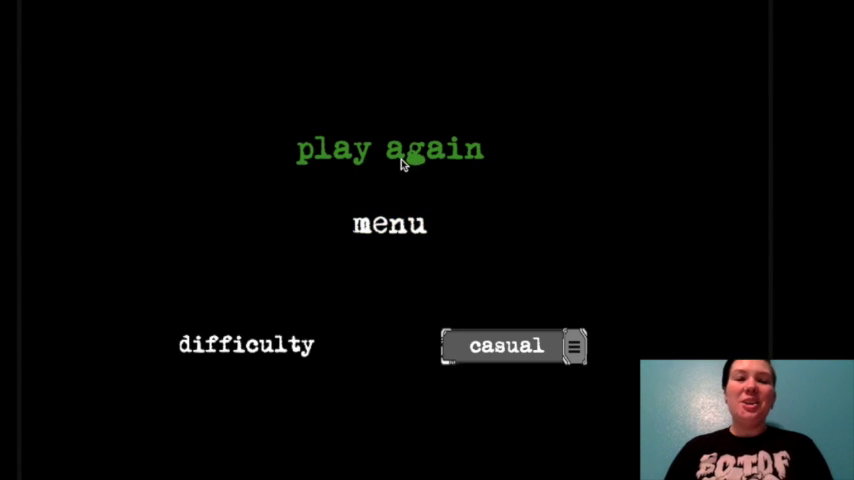
Play again to begin a third round facing the iron door.
{"action": "left_click", "coordinate": [390, 149]}
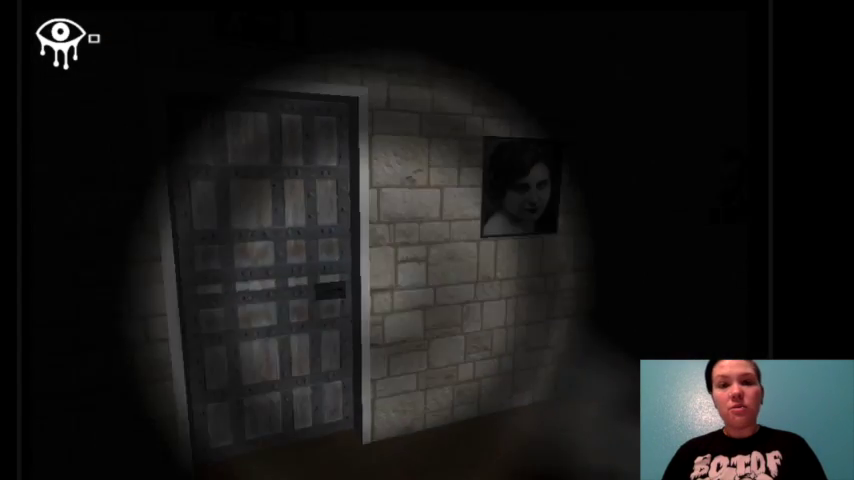
{"action": "left_click", "coordinate": [270, 250]}
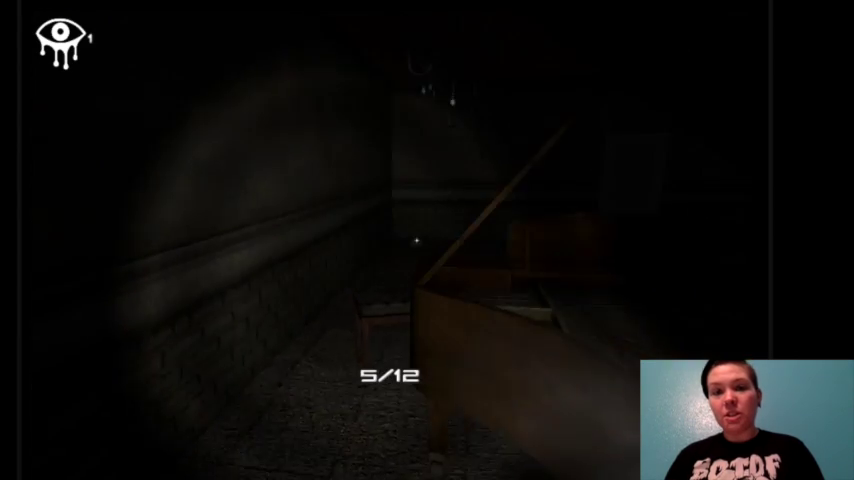
{"action": "mouse_move", "coordinate": [427, 240]}
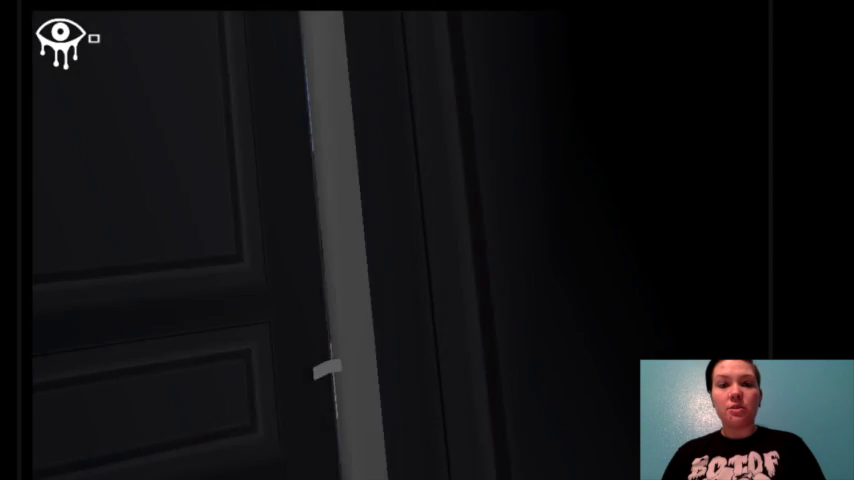
{"action": "mouse_move", "coordinate": [427, 240]}
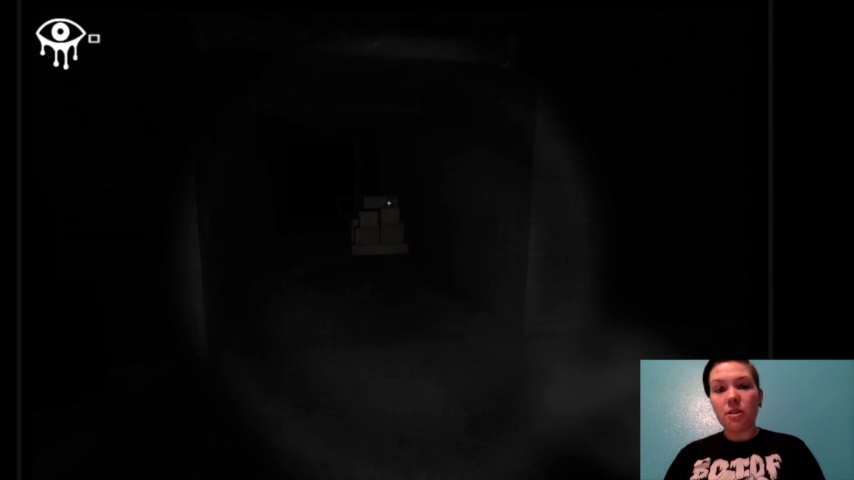
Walk on and grab the sparkling bag near the pipe before dying.
{"action": "key", "text": "w"}
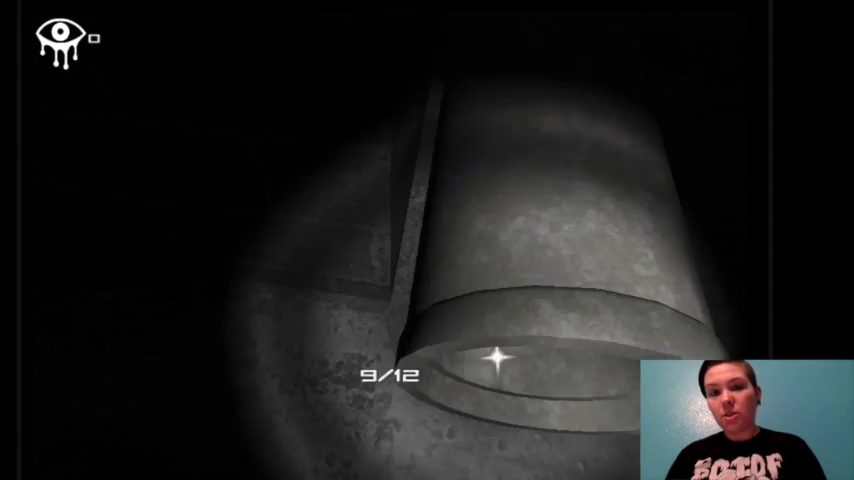
{"action": "left_click", "coordinate": [497, 357]}
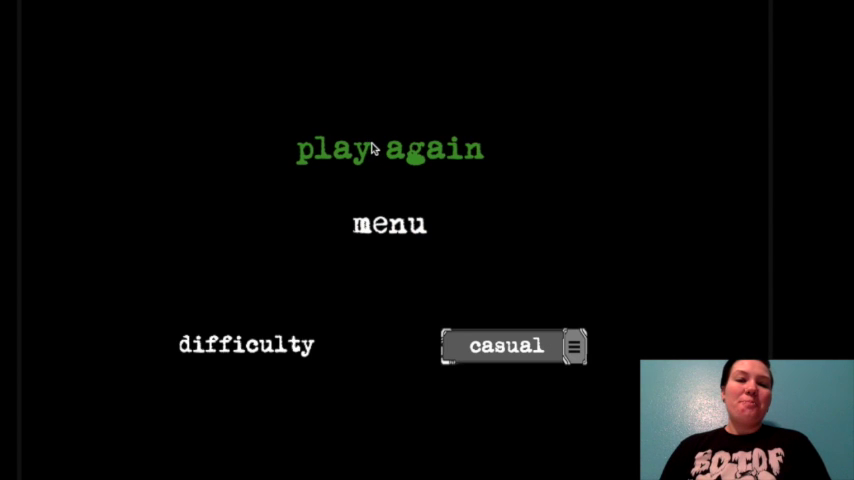
Play again and collect bags until the counter reads 6/12.
{"action": "left_click", "coordinate": [389, 149]}
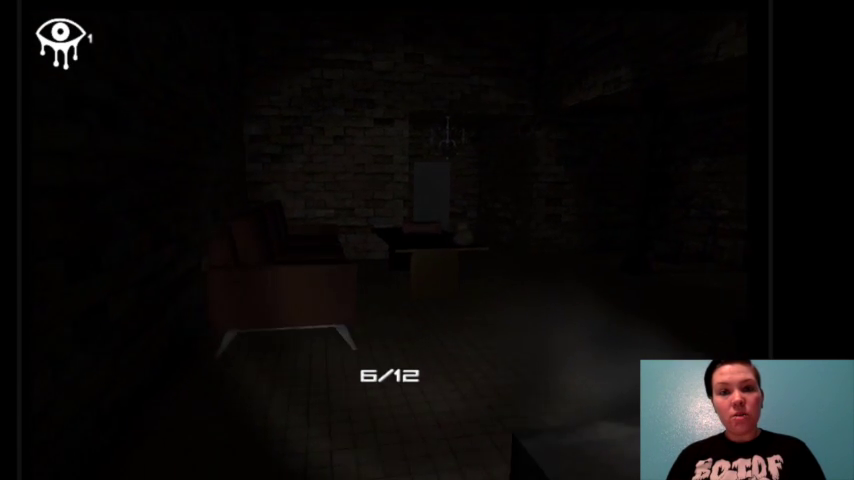
{"action": "mouse_move", "coordinate": [427, 240]}
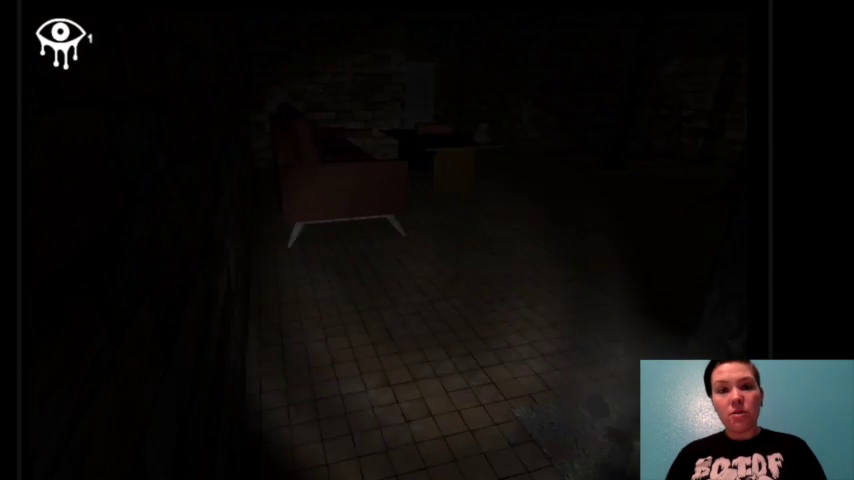
{"action": "mouse_move", "coordinate": [427, 240]}
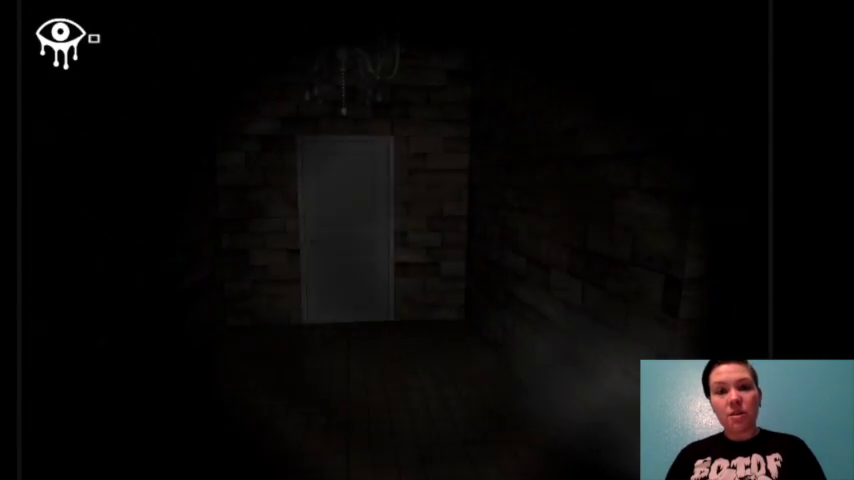
{"action": "key", "text": "w"}
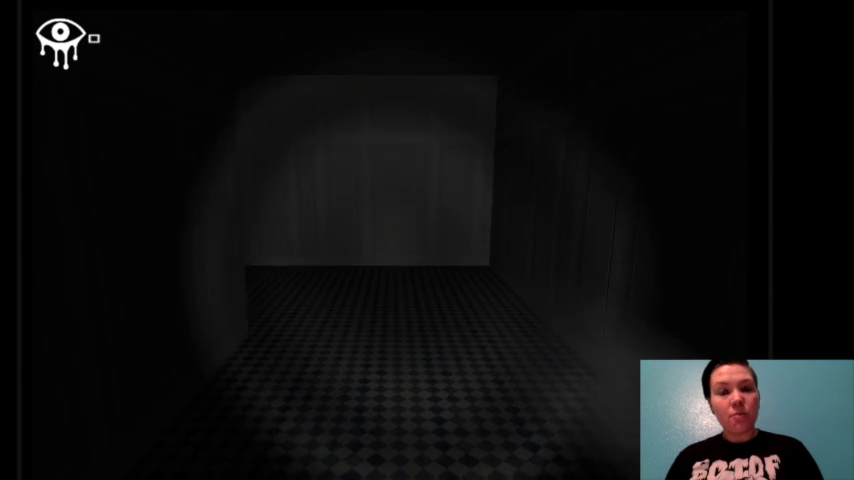
Walk down the checkered hallway to the paneled double doors.
{"action": "key", "text": "W"}
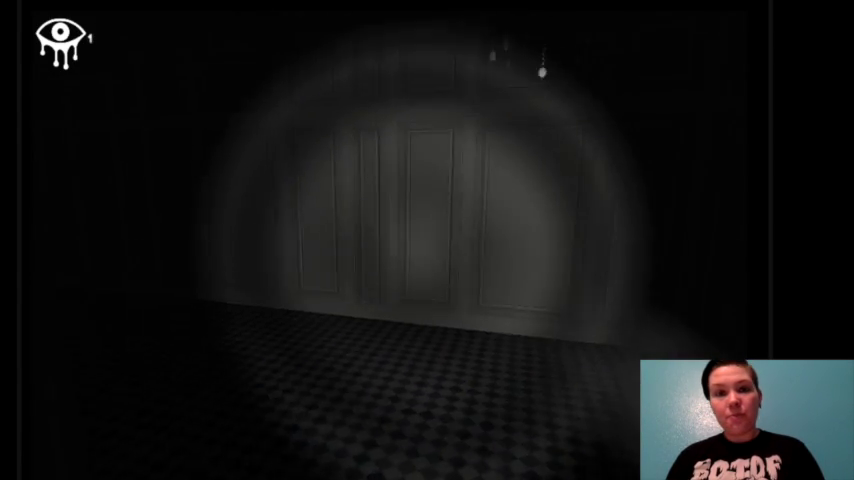
{"action": "key", "text": "w"}
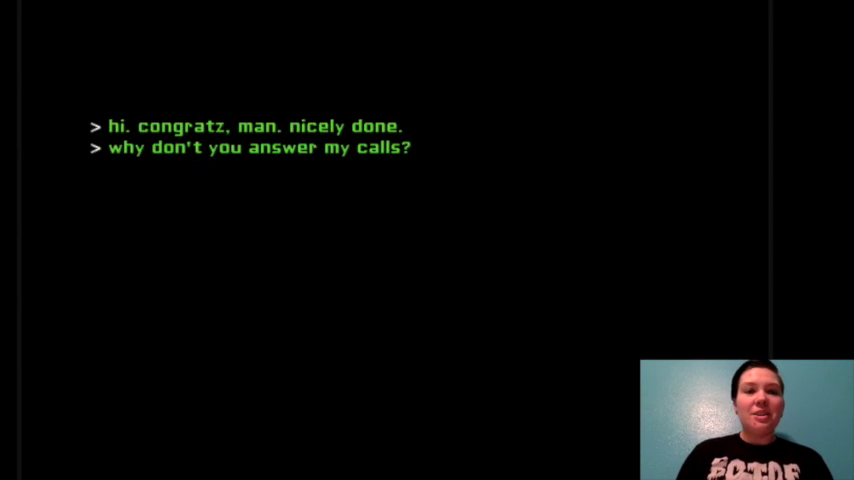
Type 'i don't wa' into the chat after the escape congratulations message.
{"action": "type", "text": "i don't wa"}
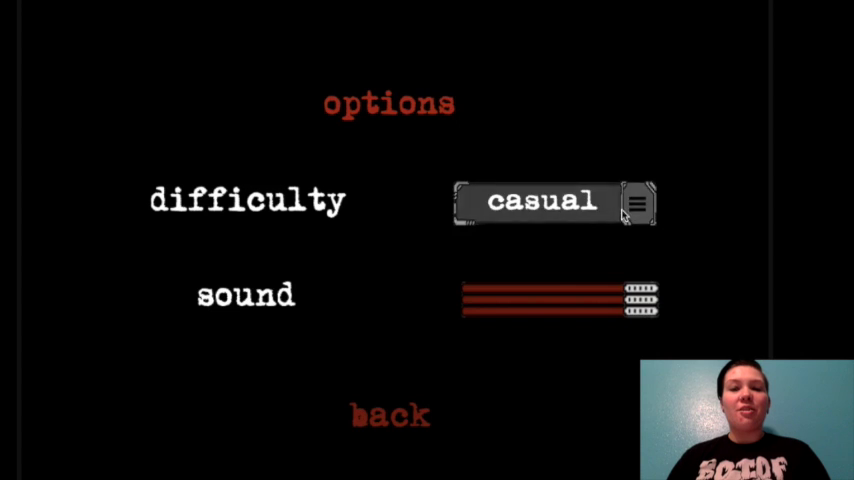
Leave the options screen via 'back', returning to the title menu with play, options and credits.
{"action": "left_click", "coordinate": [638, 201]}
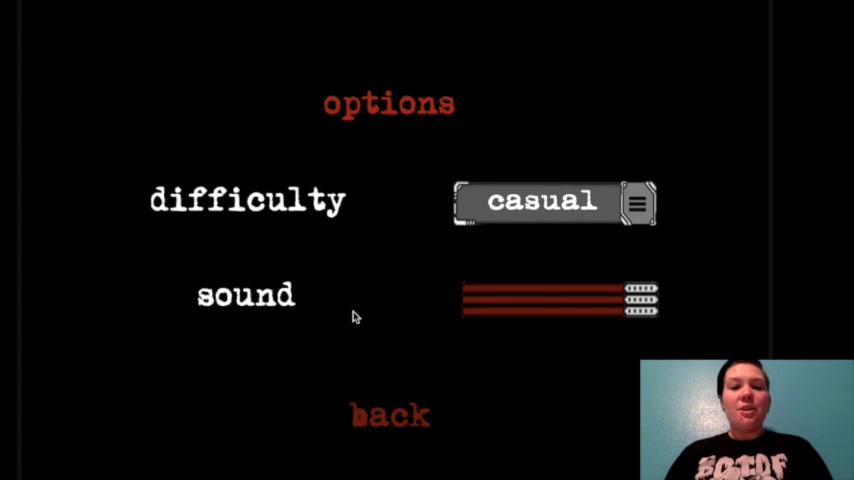
{"action": "left_click", "coordinate": [390, 415]}
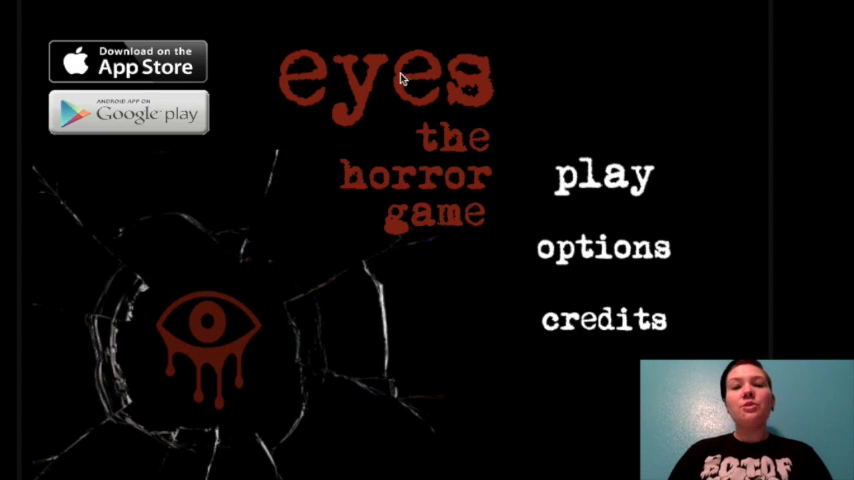
{"action": "mouse_move", "coordinate": [669, 98]}
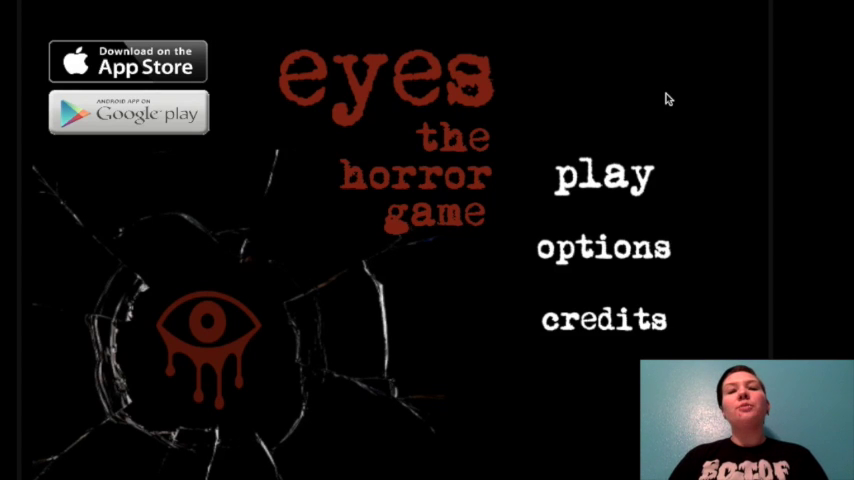